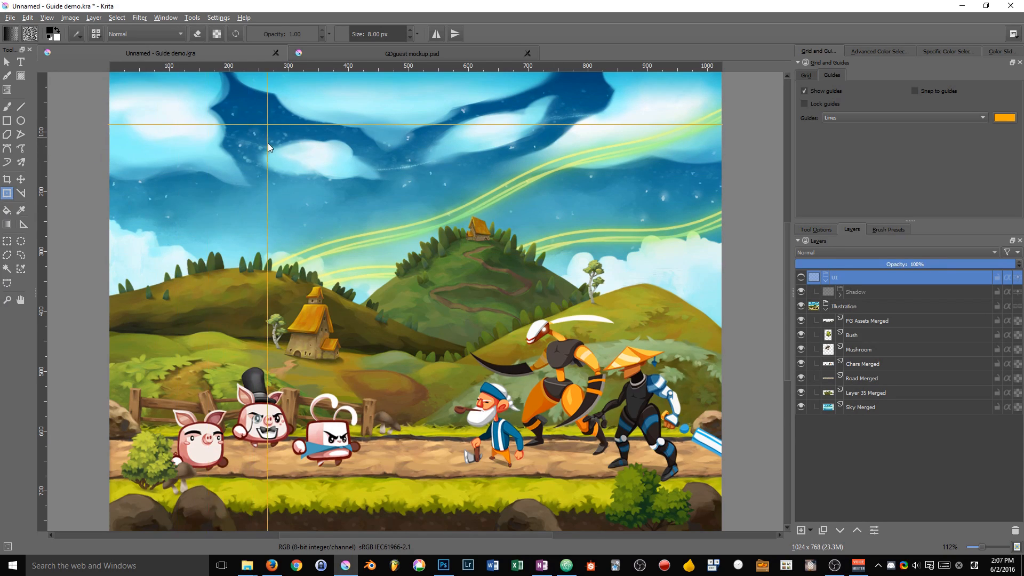
- Drag the vertical guide off toward the left ruler and switch to the GDquest mockup.psd tab
drag(268, 147, 223, 149)
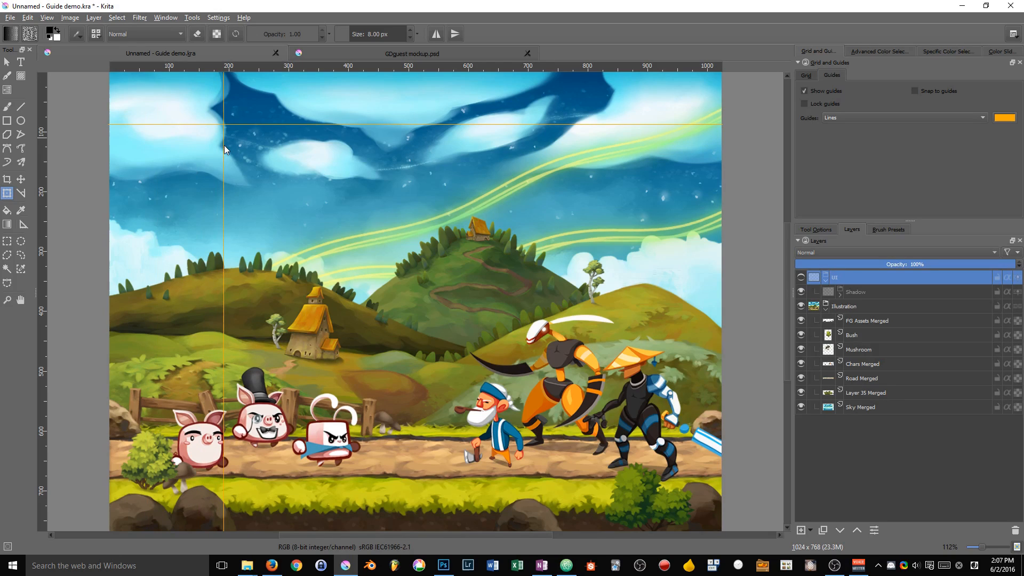
drag(222, 148, 203, 168)
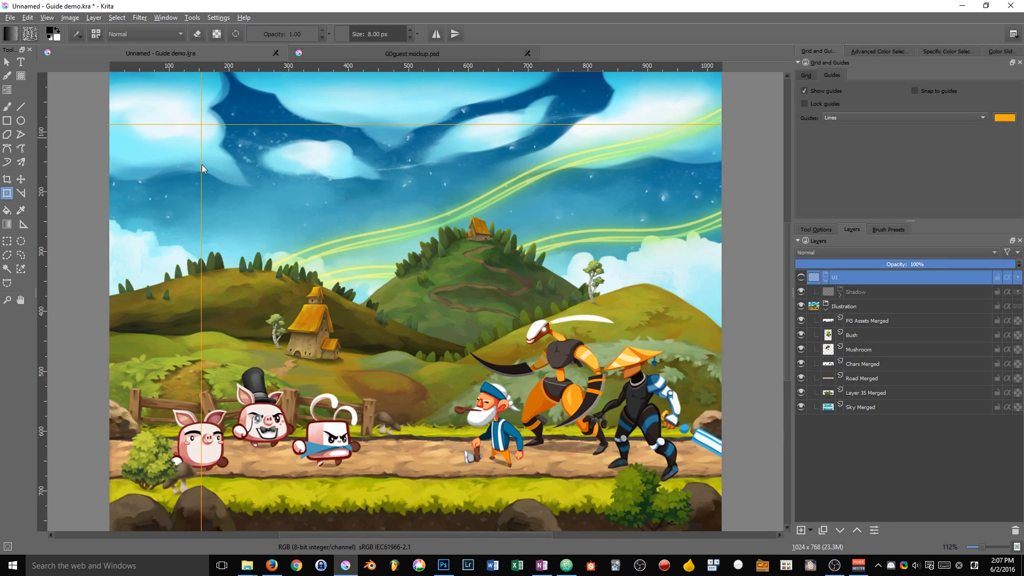
mouse_move(201, 168)
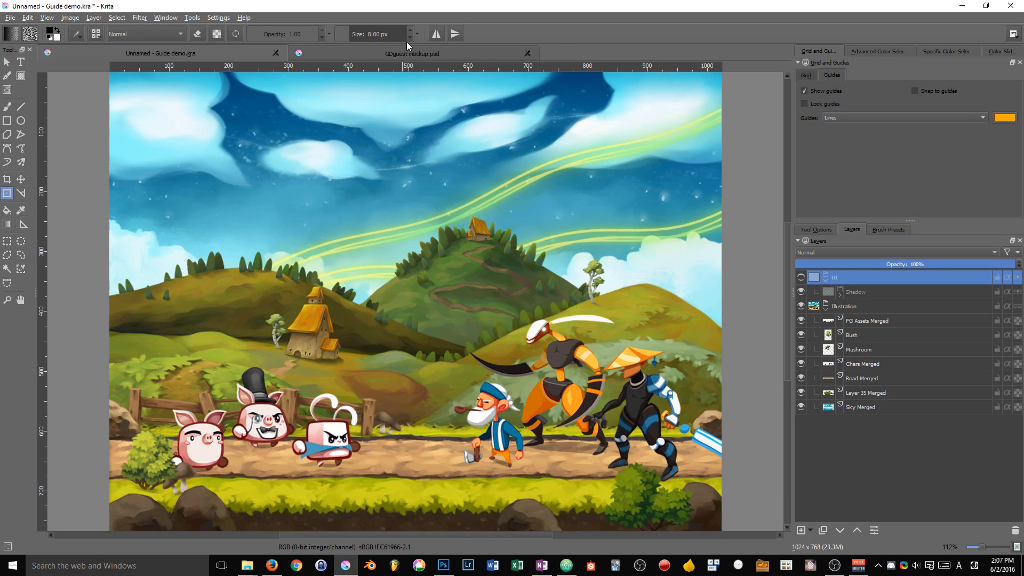
click(412, 53)
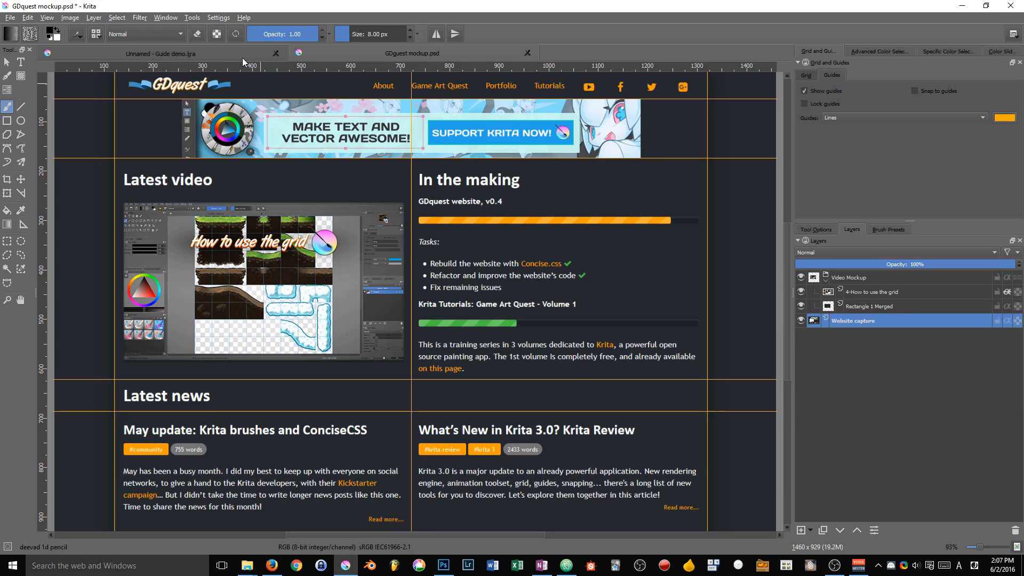
- Return to Guide demo.kra and make the UI and Shadow layers visible
click(160, 54)
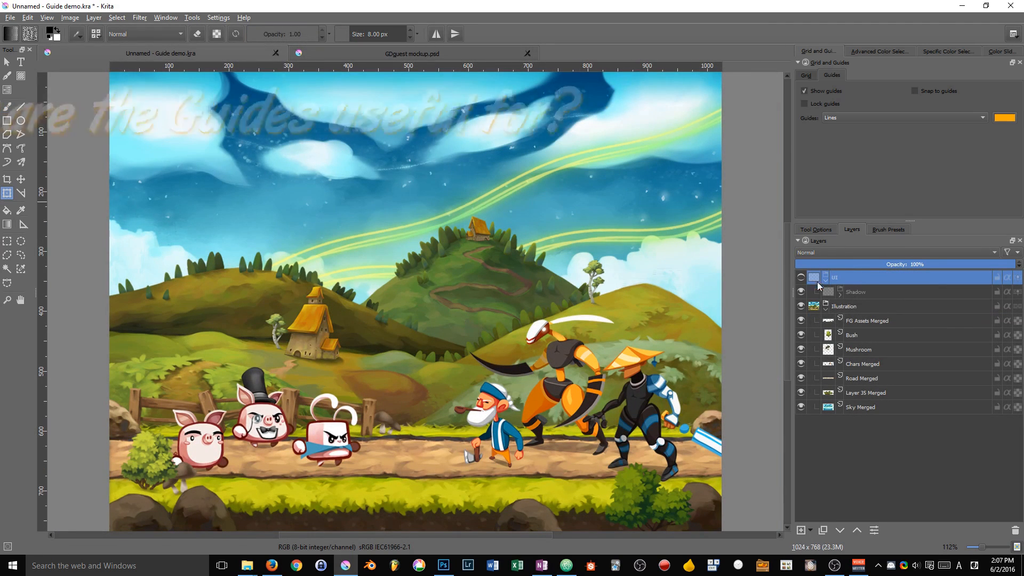
click(801, 277)
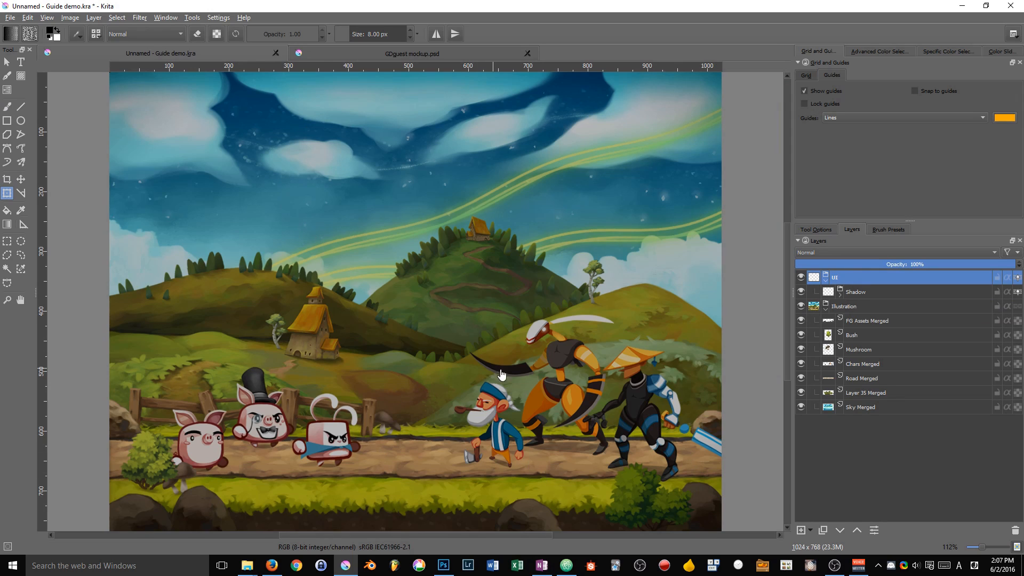
mouse_move(205, 219)
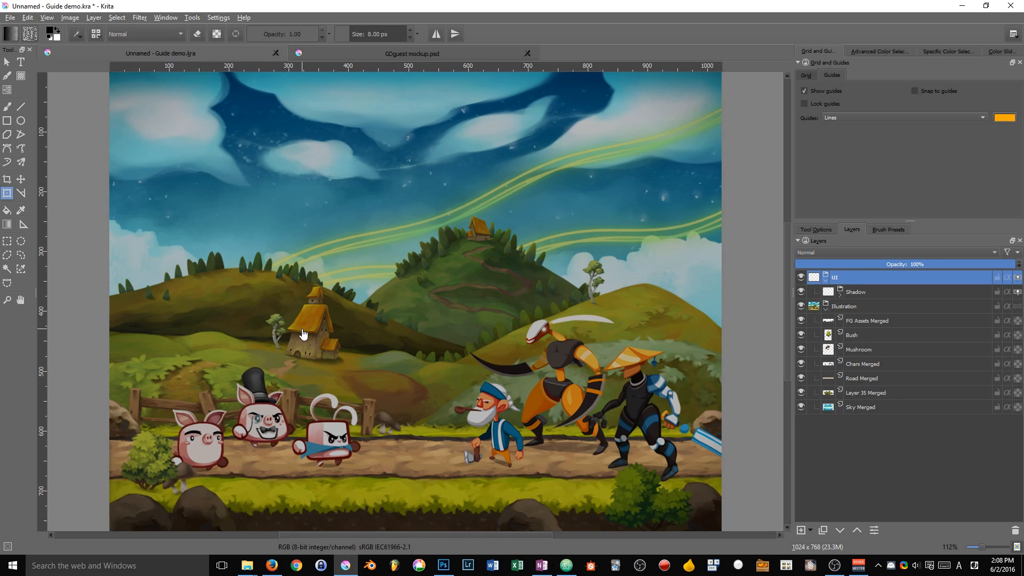
mouse_move(284, 321)
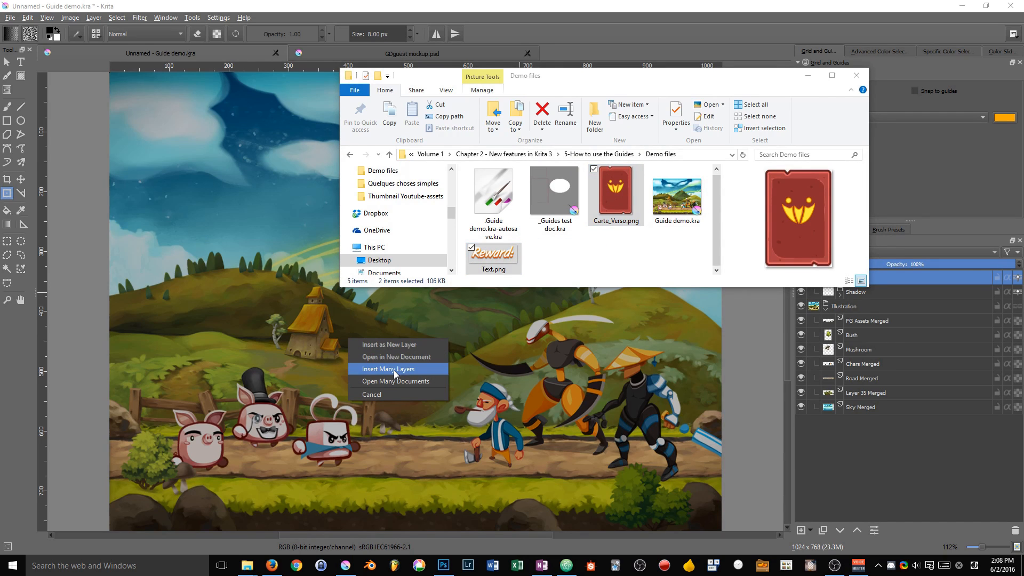
- Insert Carte_Verso.png and Text.png as layers and place the combined layer inside the UI group
click(387, 369)
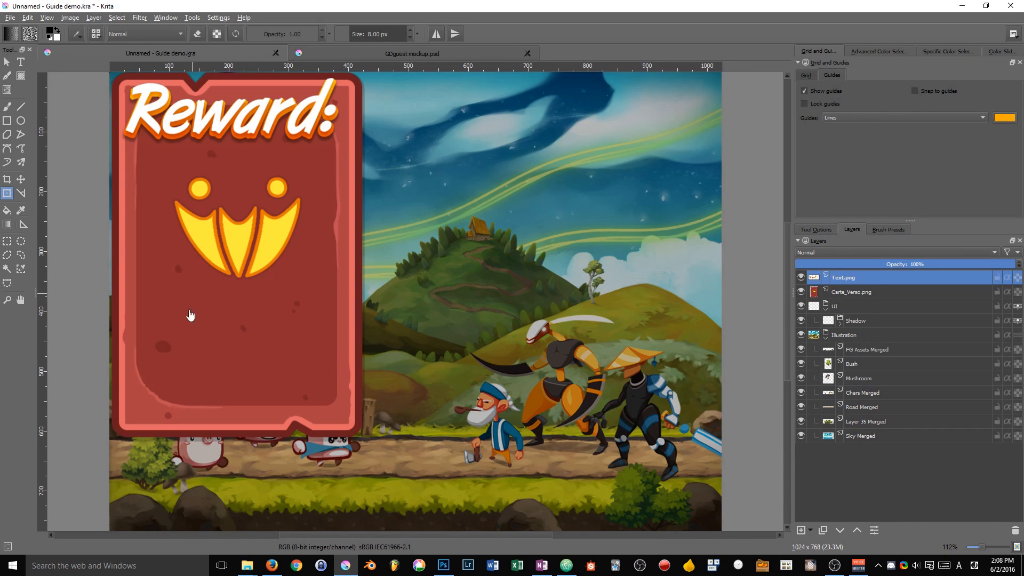
mouse_move(986, 312)
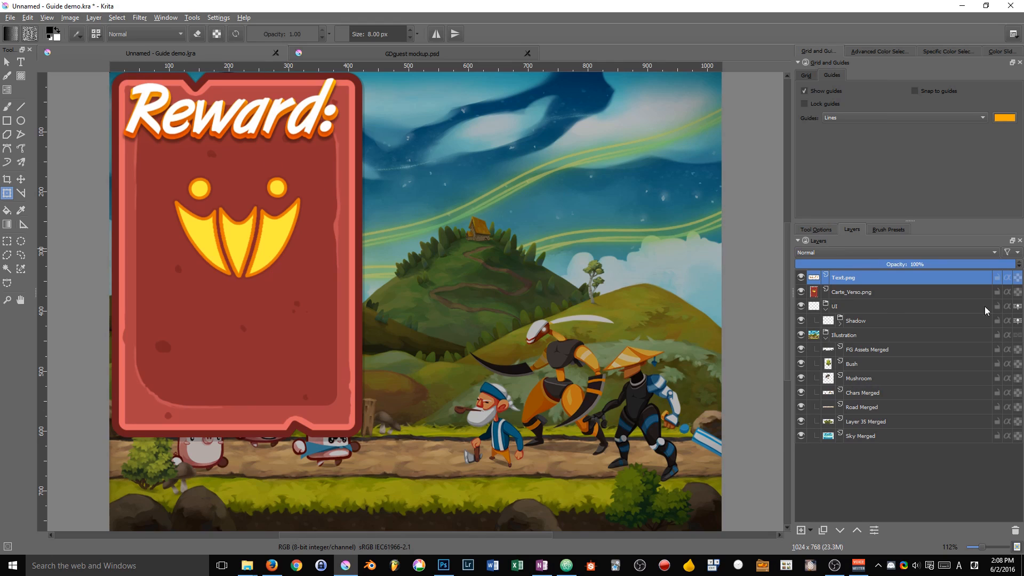
click(801, 530)
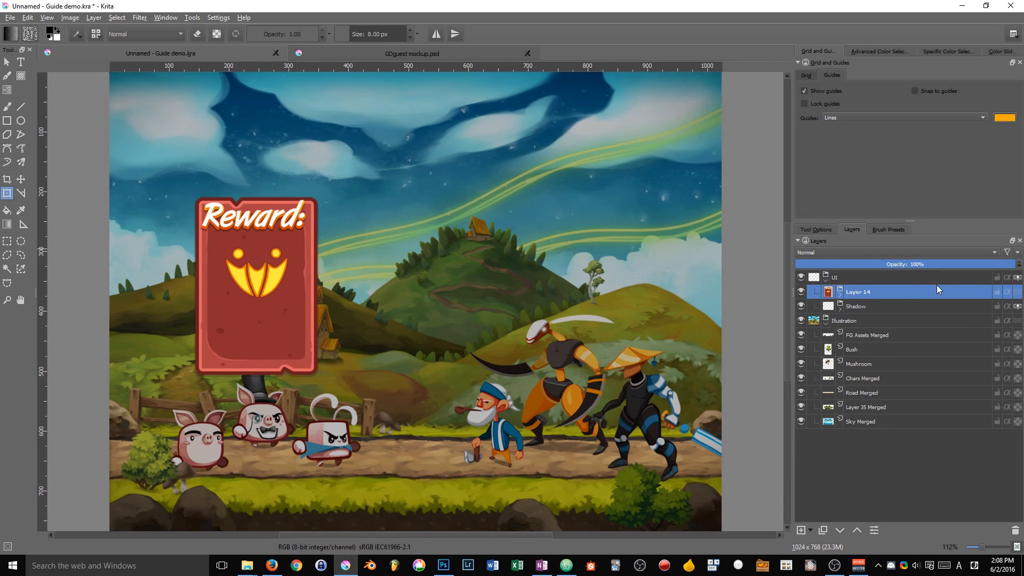
- Enable Show grid in the Grid and Guides docker to display the 64 px grid
click(807, 75)
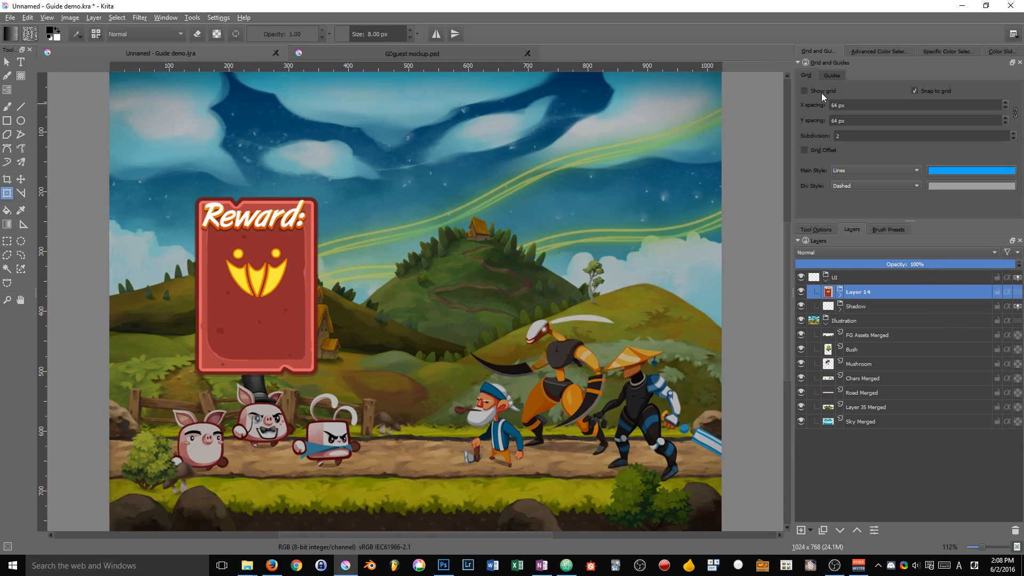
click(804, 91)
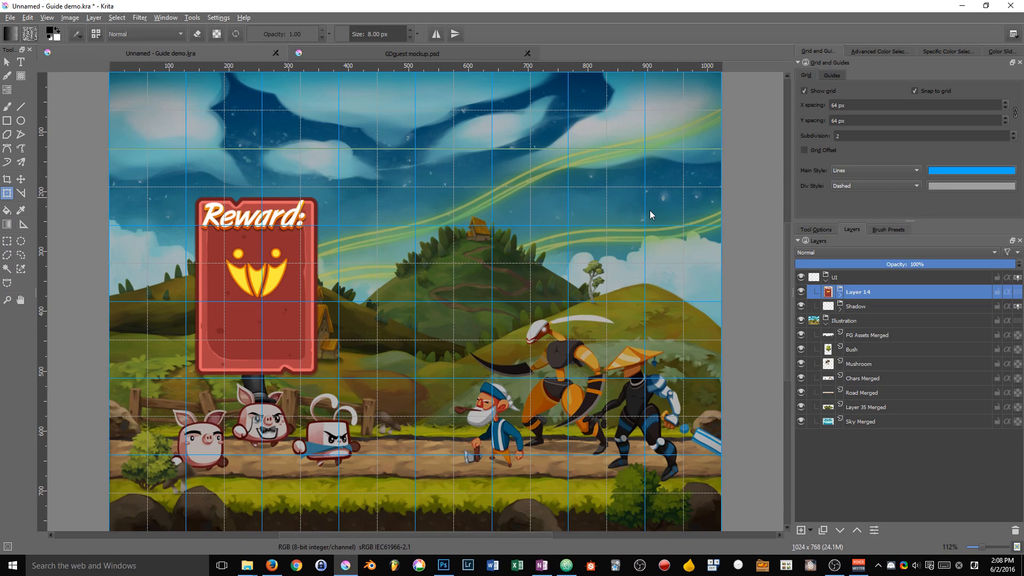
mouse_move(446, 67)
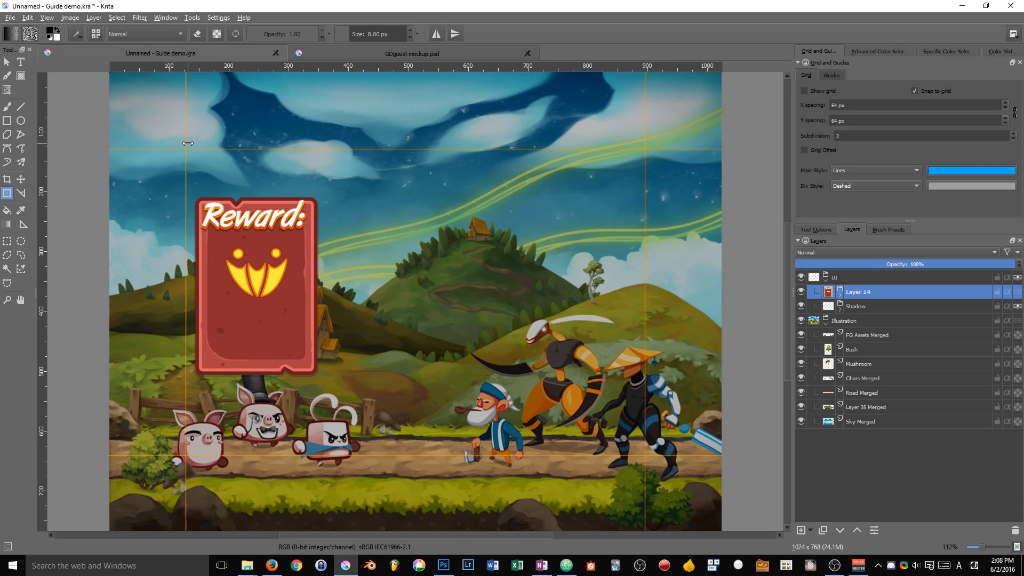
mouse_move(130, 67)
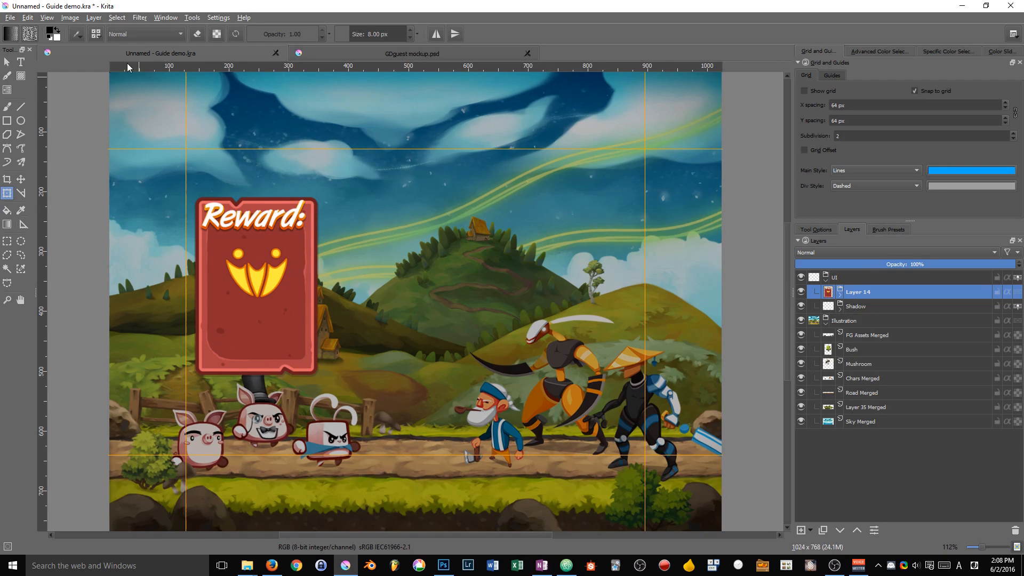
mouse_move(242, 237)
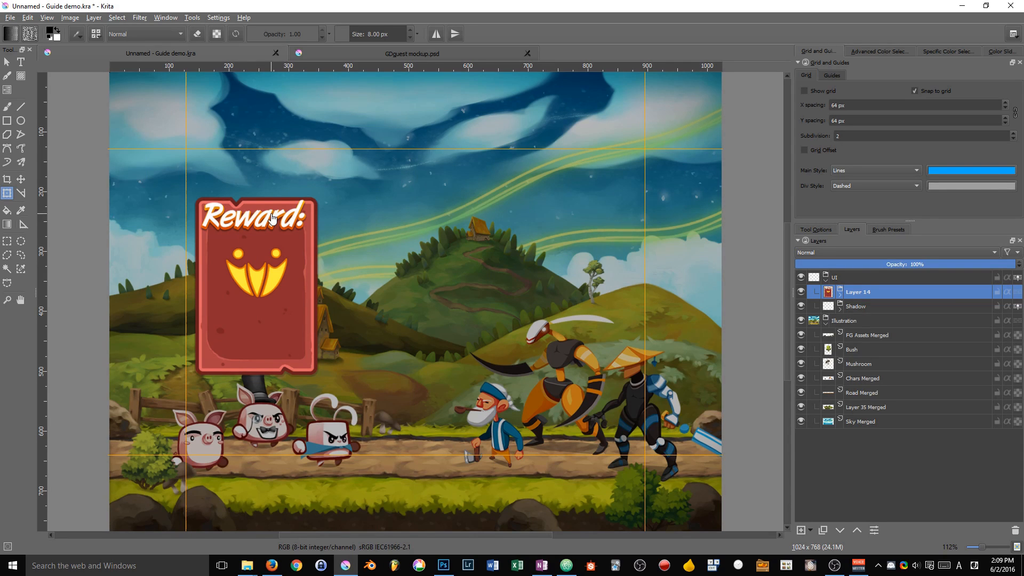
mouse_move(190, 275)
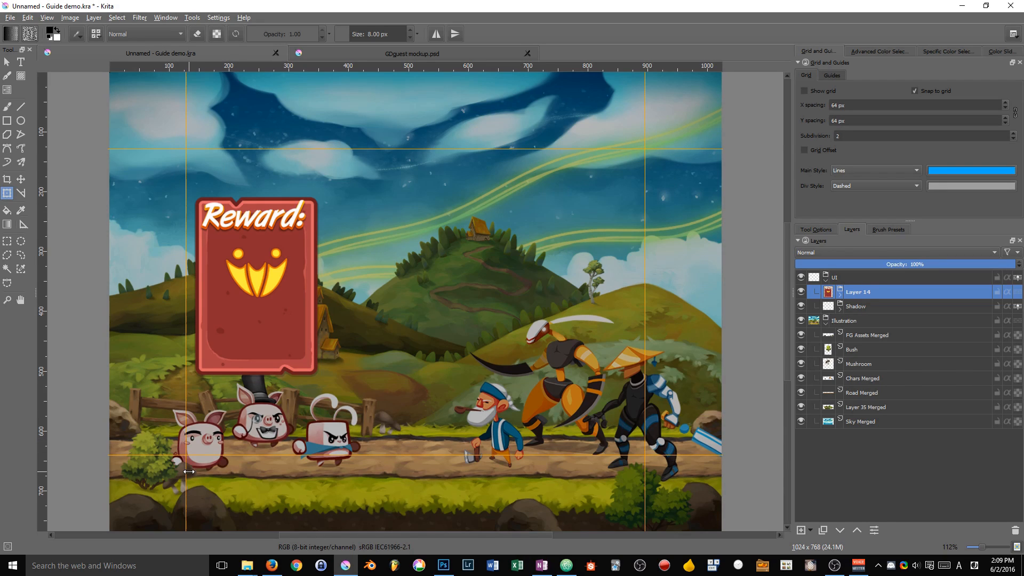
mouse_move(282, 236)
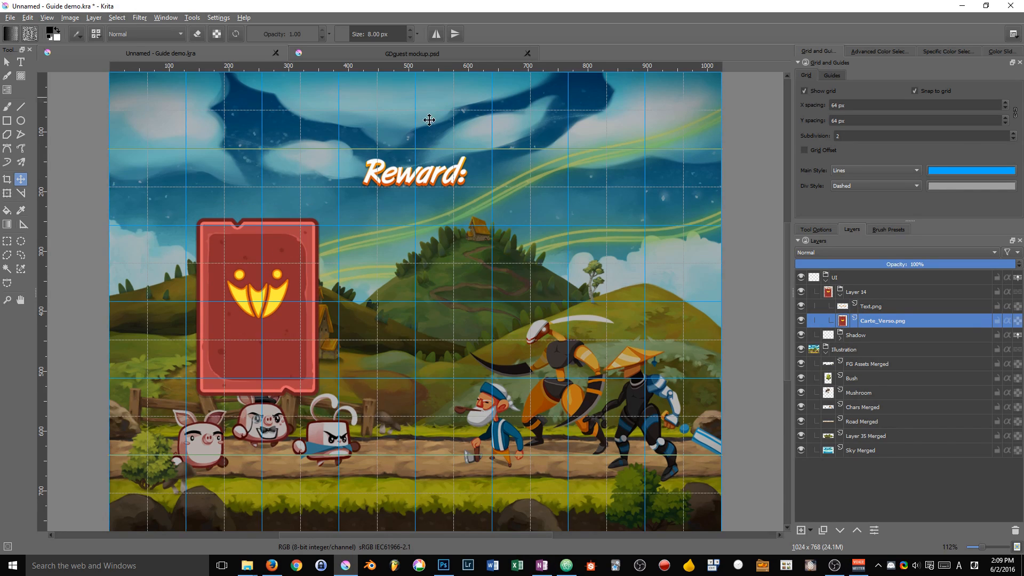
mouse_move(39, 165)
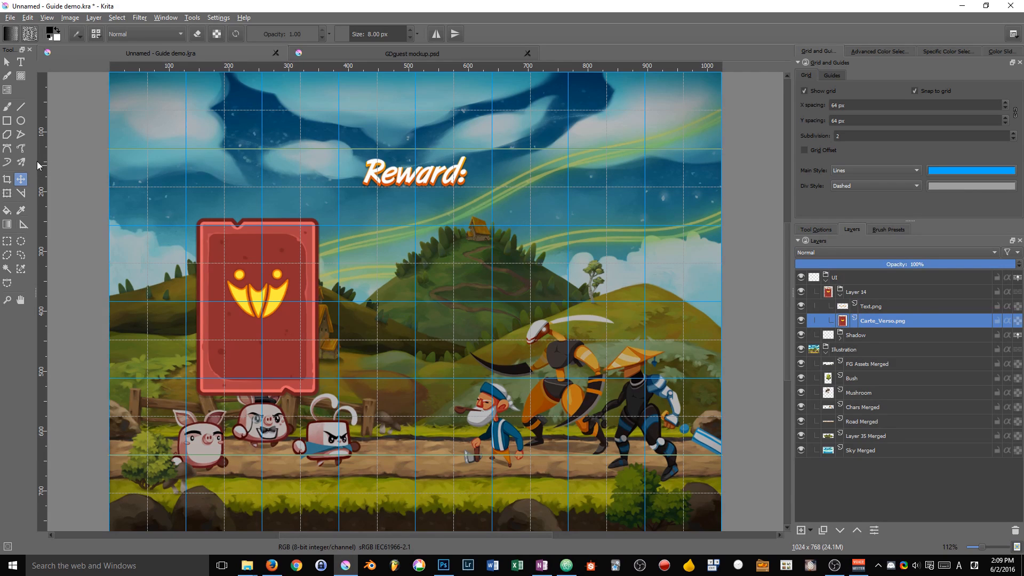
mouse_move(20, 161)
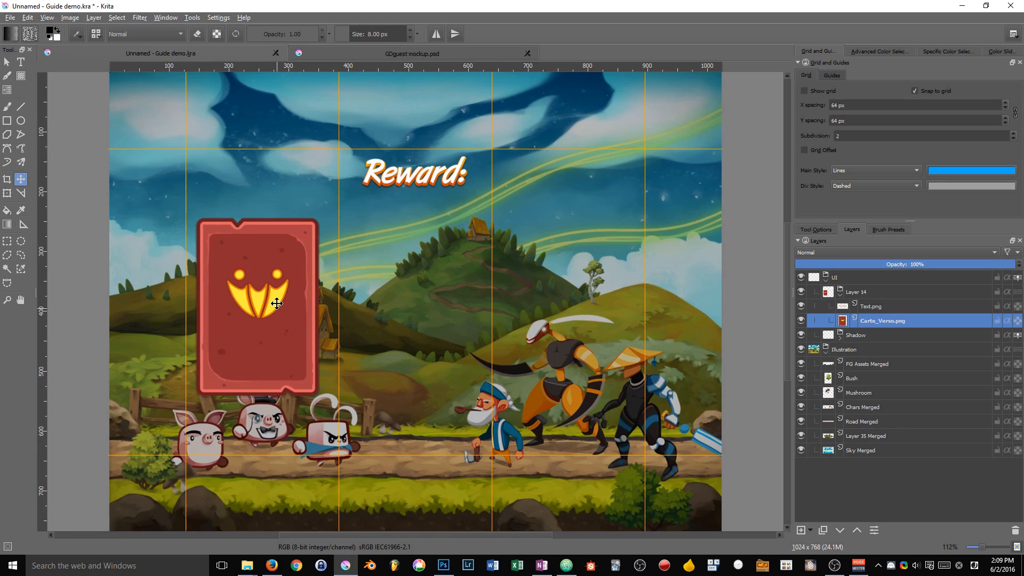
- Position the duplicated reward cards so three cards sit evenly spaced below the Reward: title
drag(275, 303, 271, 299)
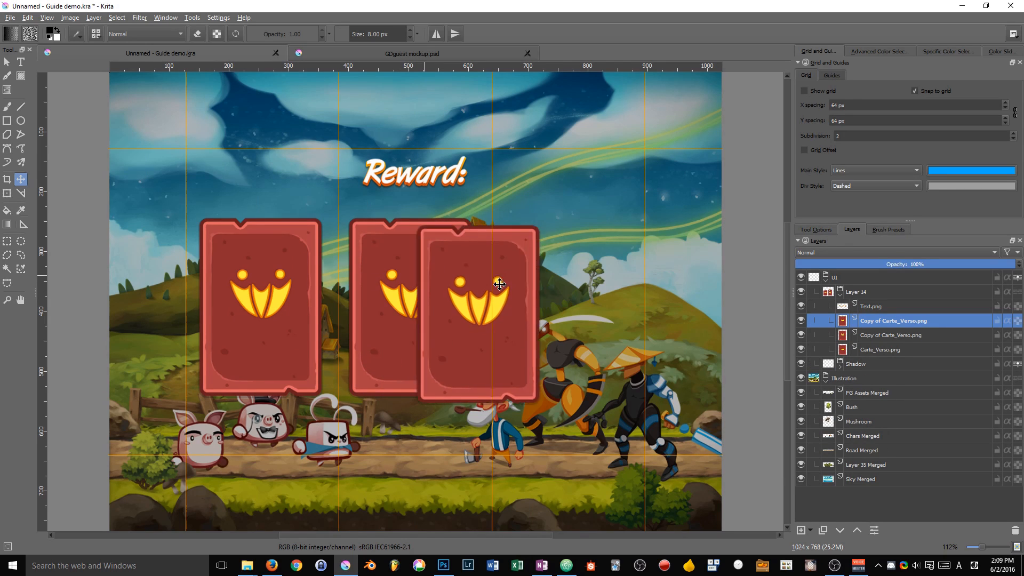
drag(483, 283, 569, 307)
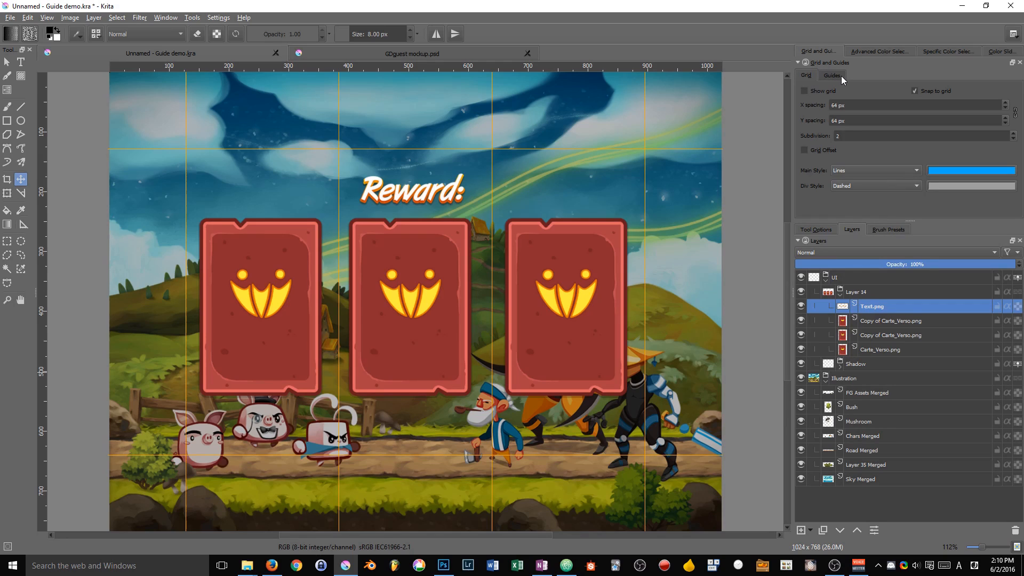
- On the Guides tab uncheck Show guides and close the Grid and Guides docker
click(832, 75)
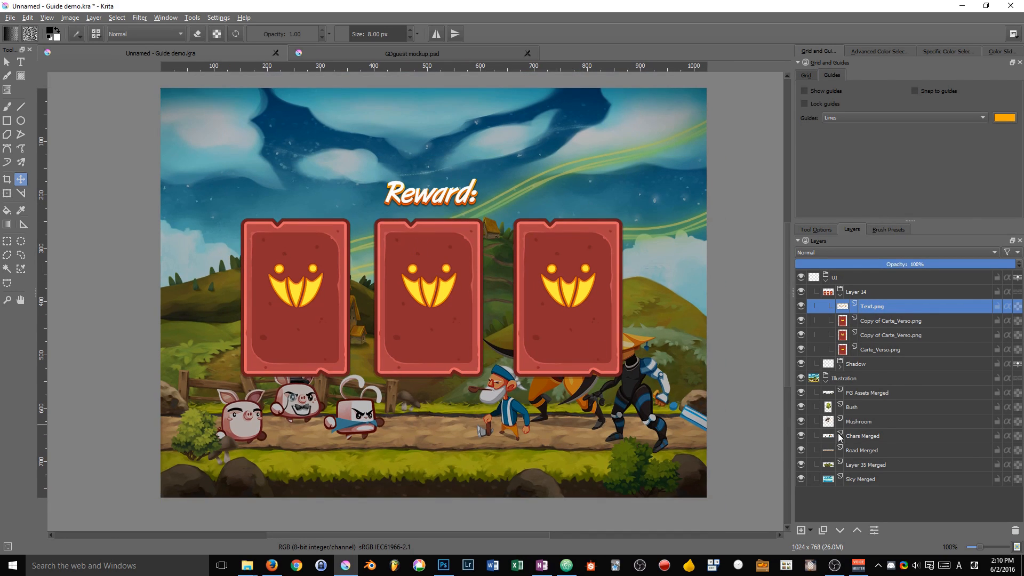
click(858, 291)
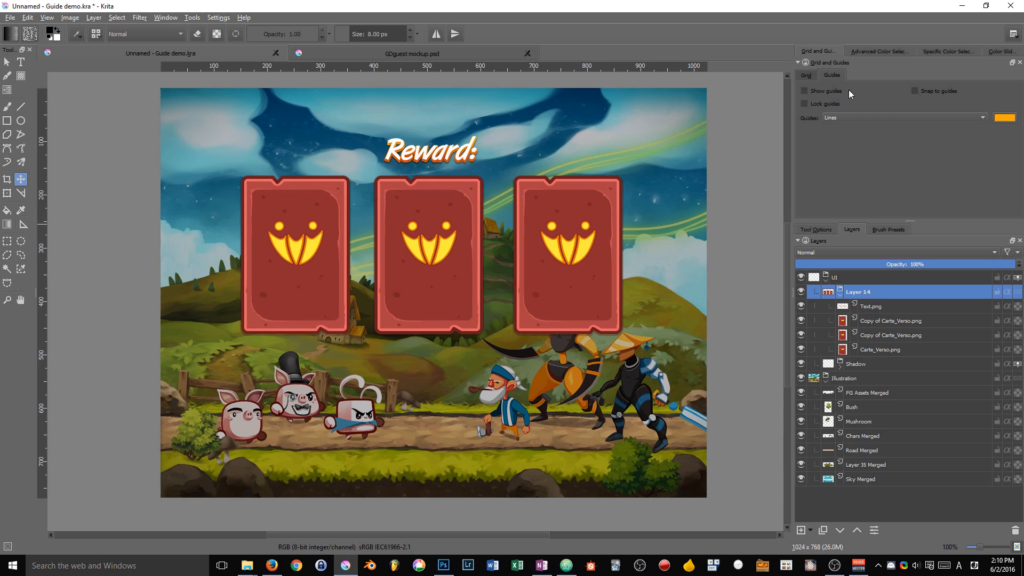
click(804, 91)
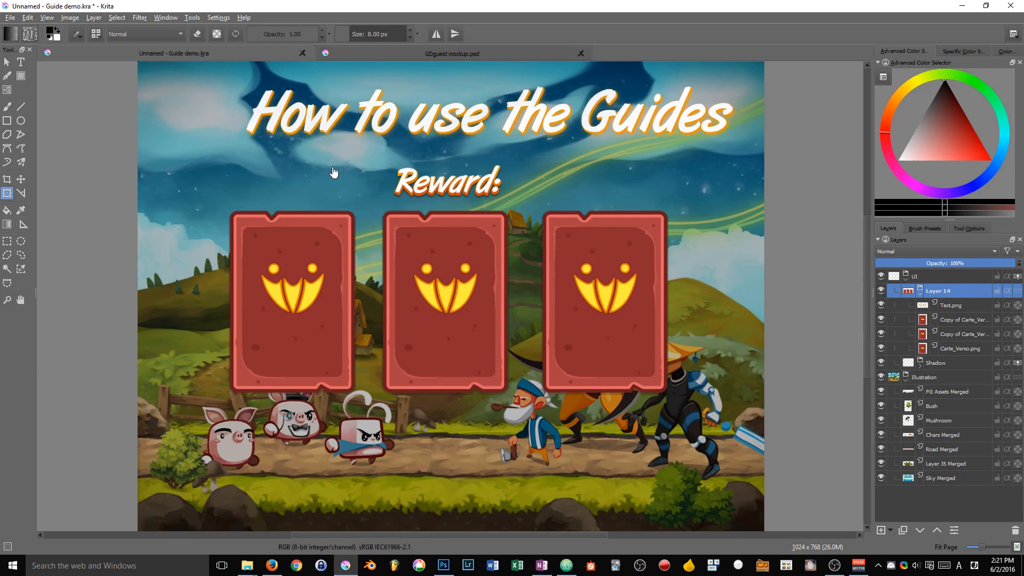
- Reopen Grid and Guides from Settings > Dockers and tick Show guides
click(218, 17)
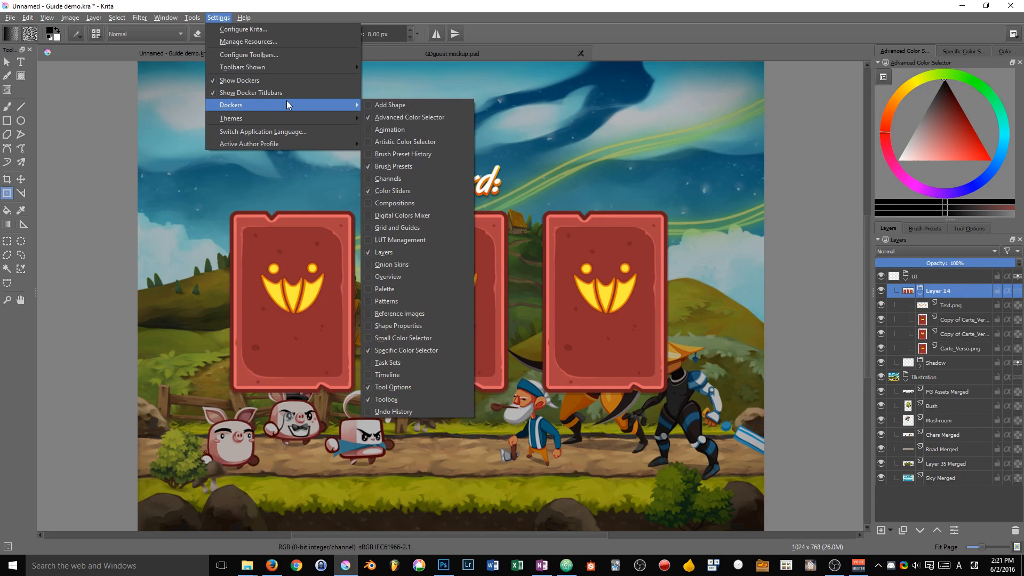
mouse_move(397, 227)
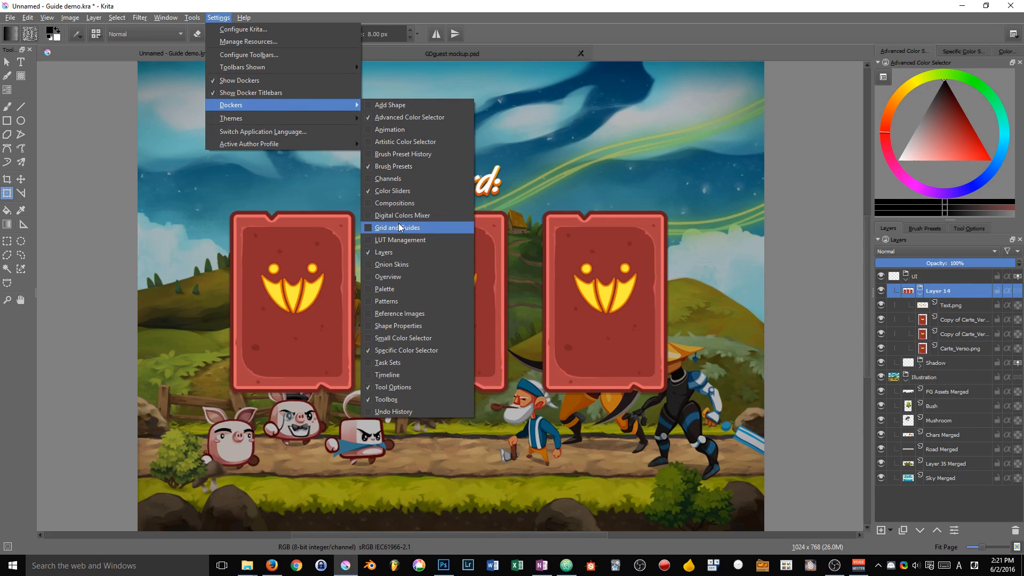
click(397, 228)
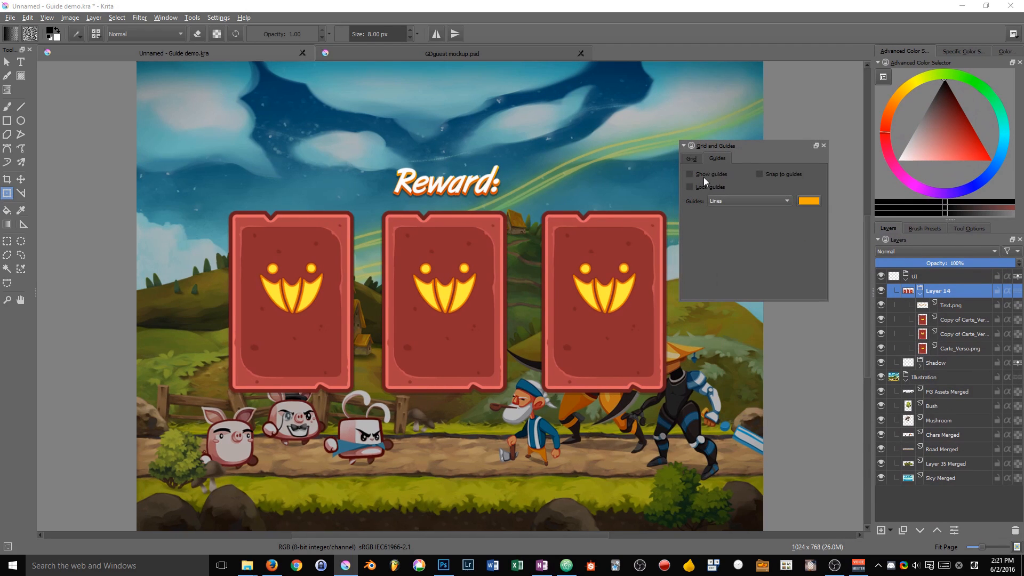
click(691, 174)
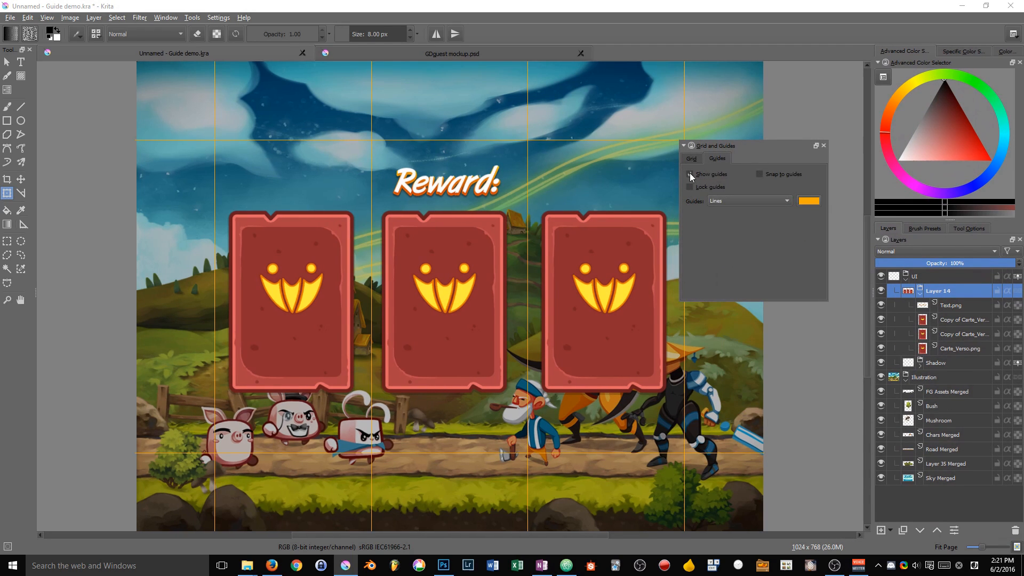
click(690, 174)
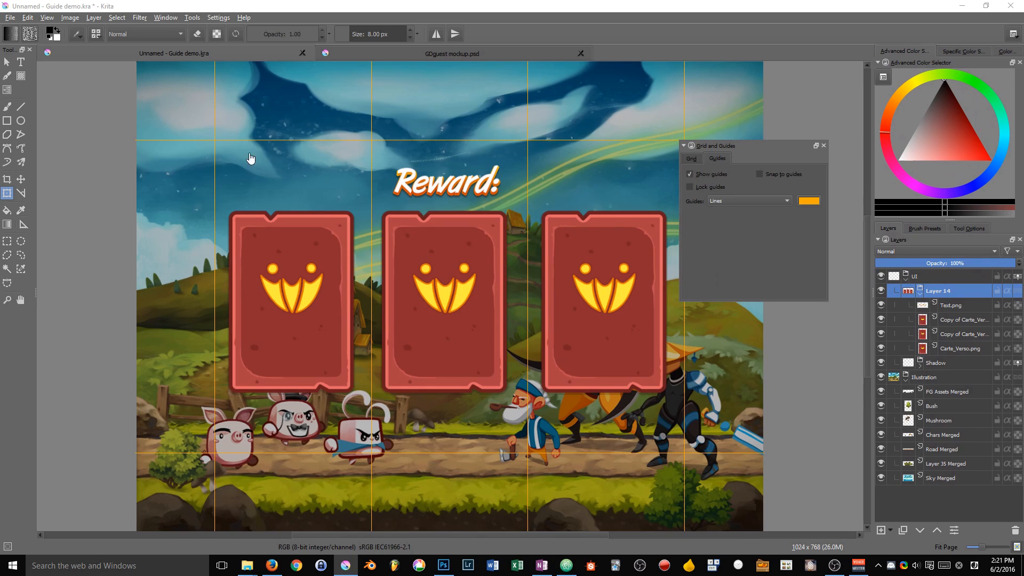
mouse_move(42, 21)
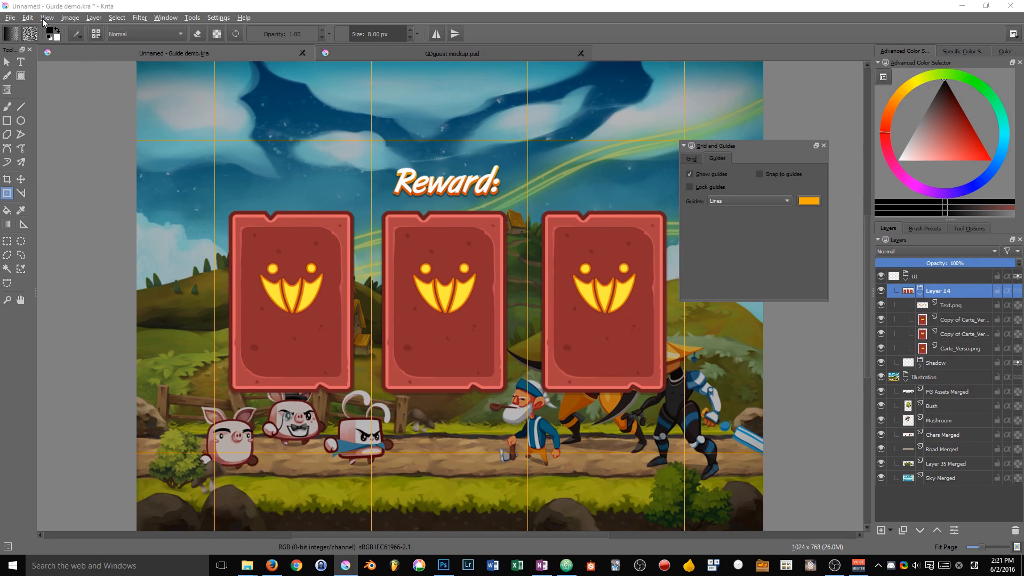
- Enable Show Rulers from the View menu
click(46, 17)
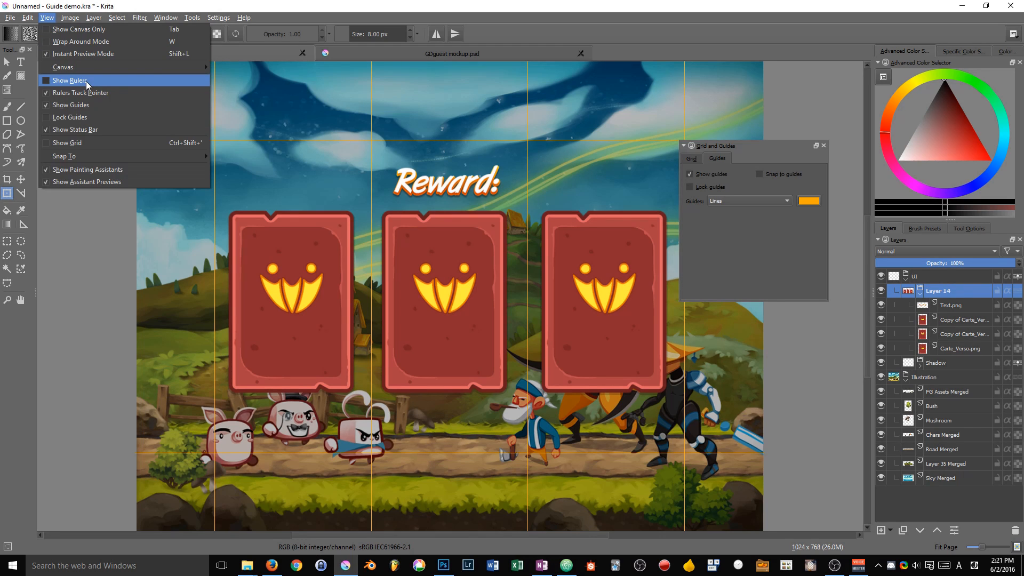
click(70, 80)
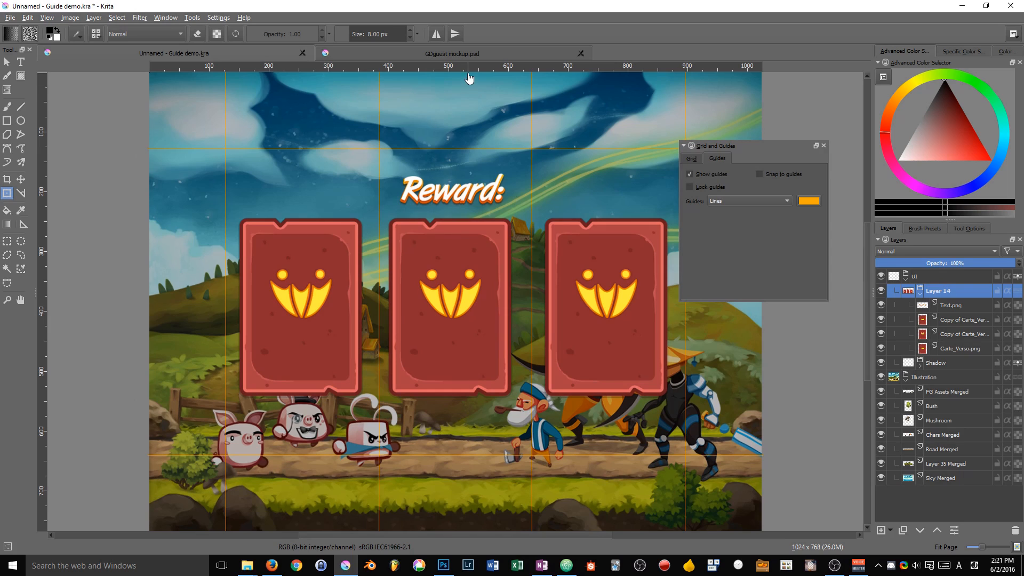
mouse_move(274, 74)
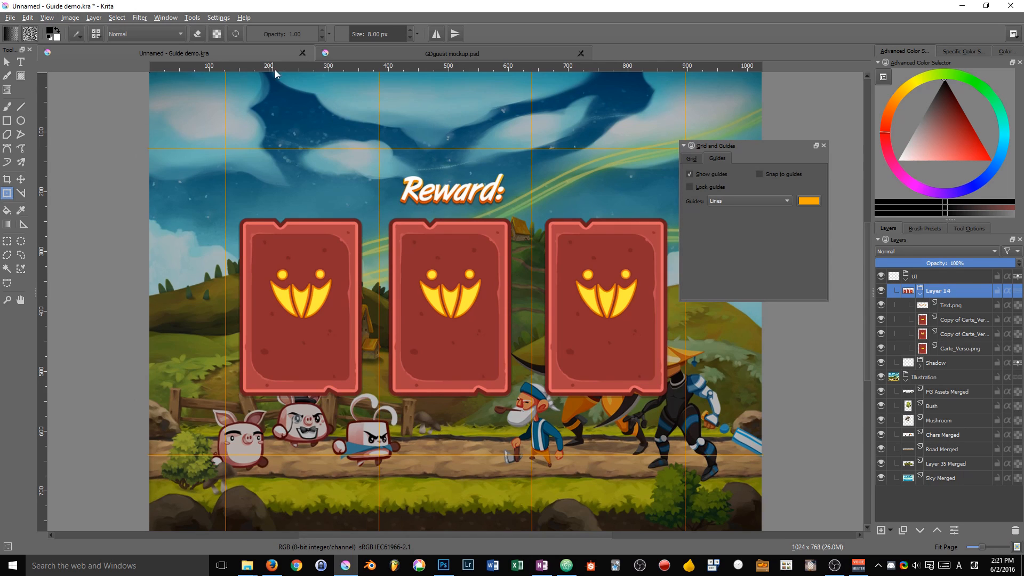
mouse_move(458, 130)
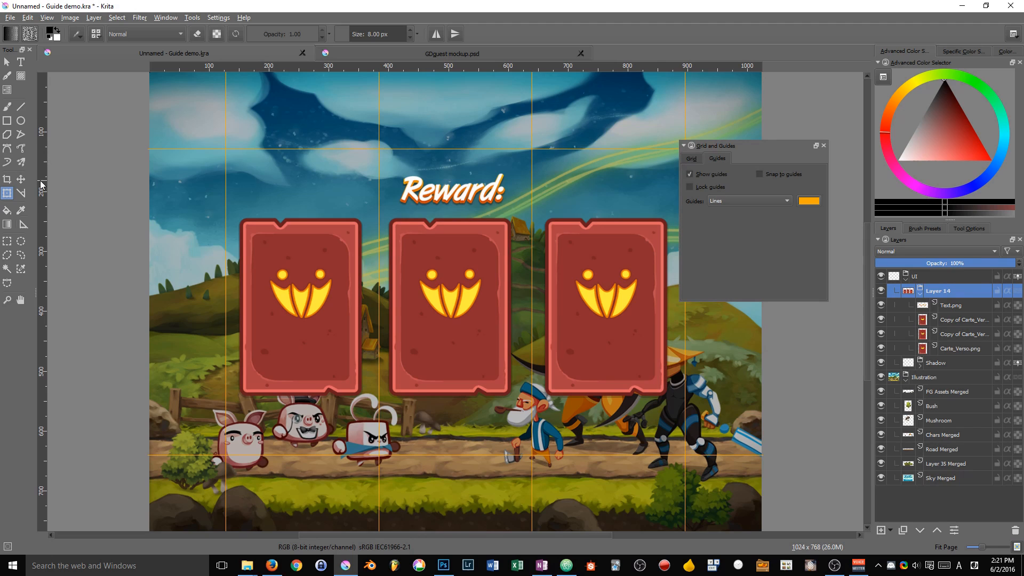
mouse_move(301, 242)
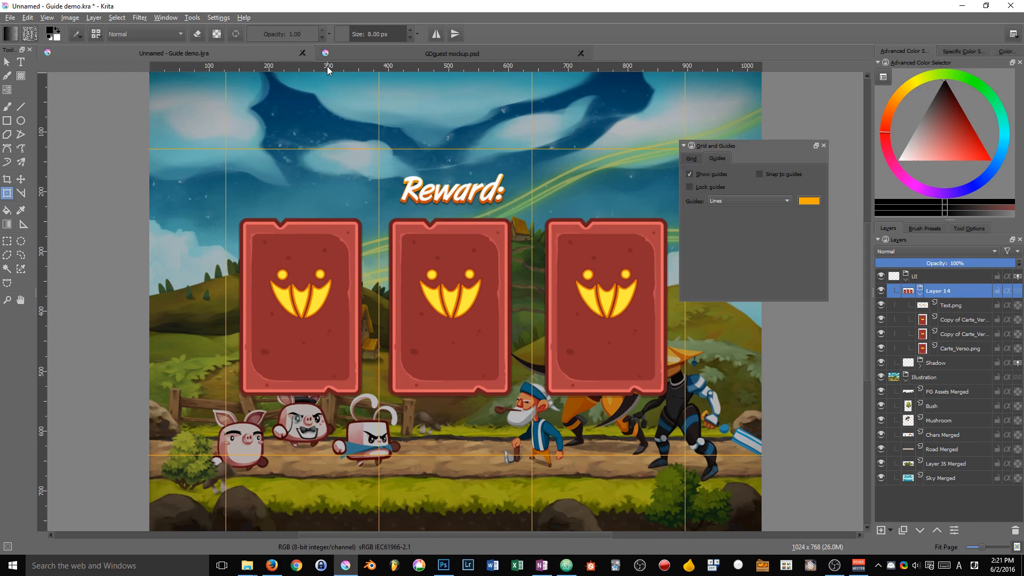
mouse_move(83, 137)
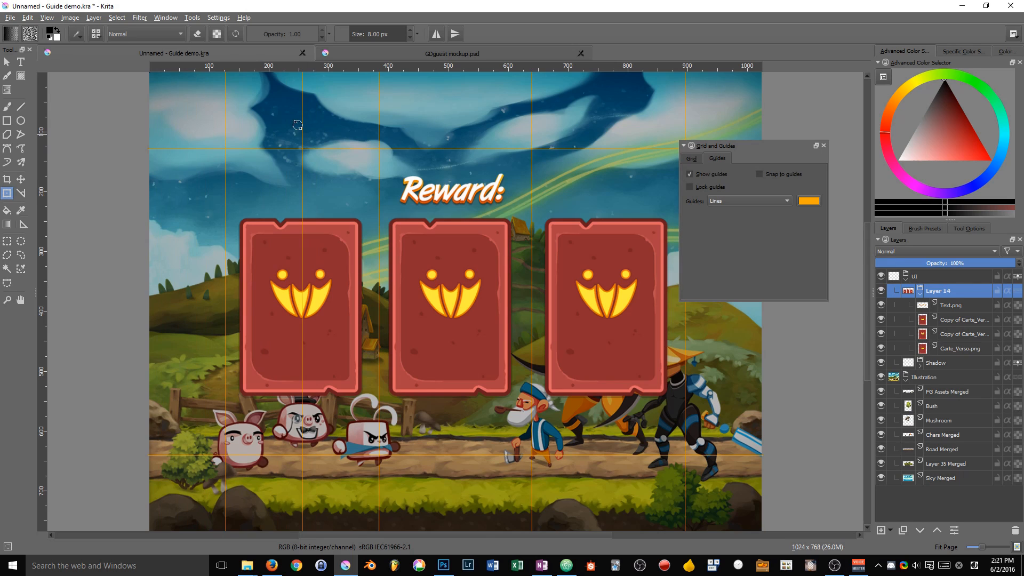
mouse_move(461, 70)
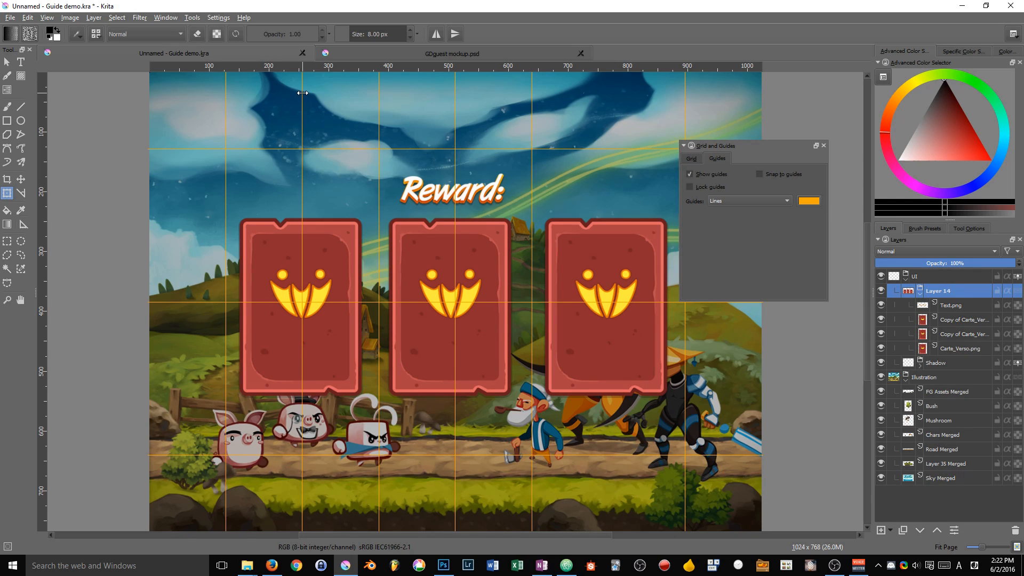
mouse_move(339, 147)
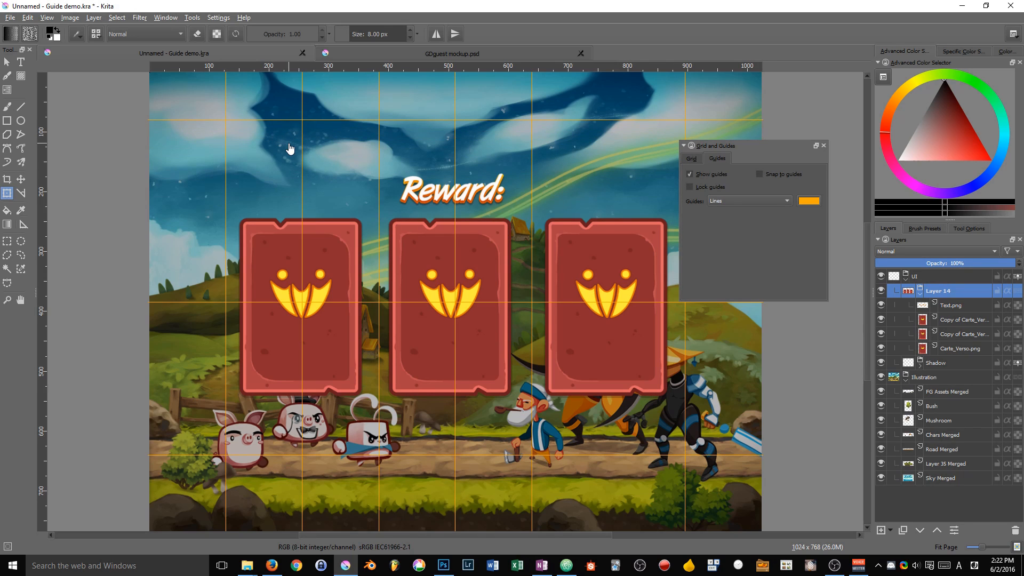
mouse_move(298, 155)
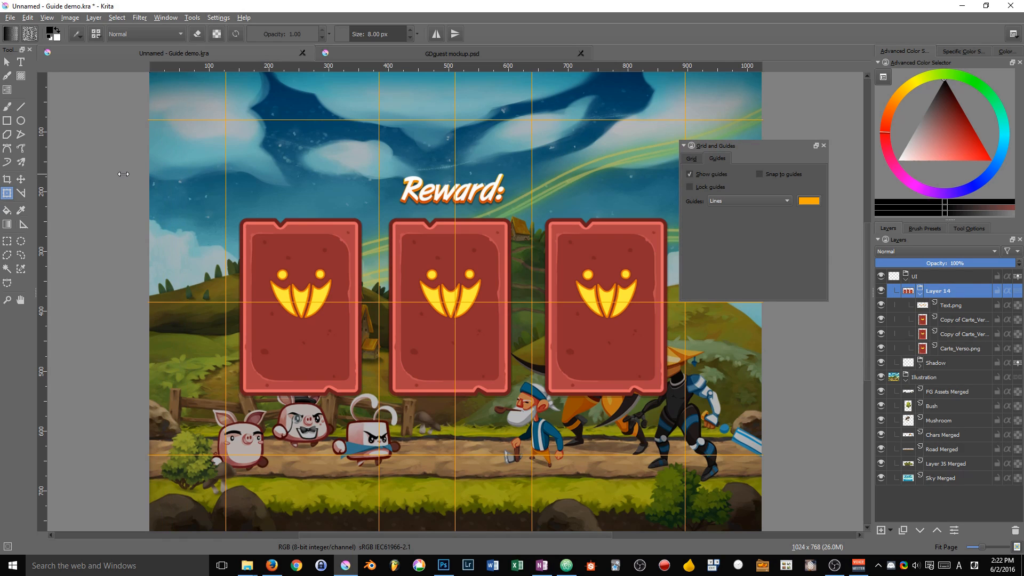
mouse_move(129, 178)
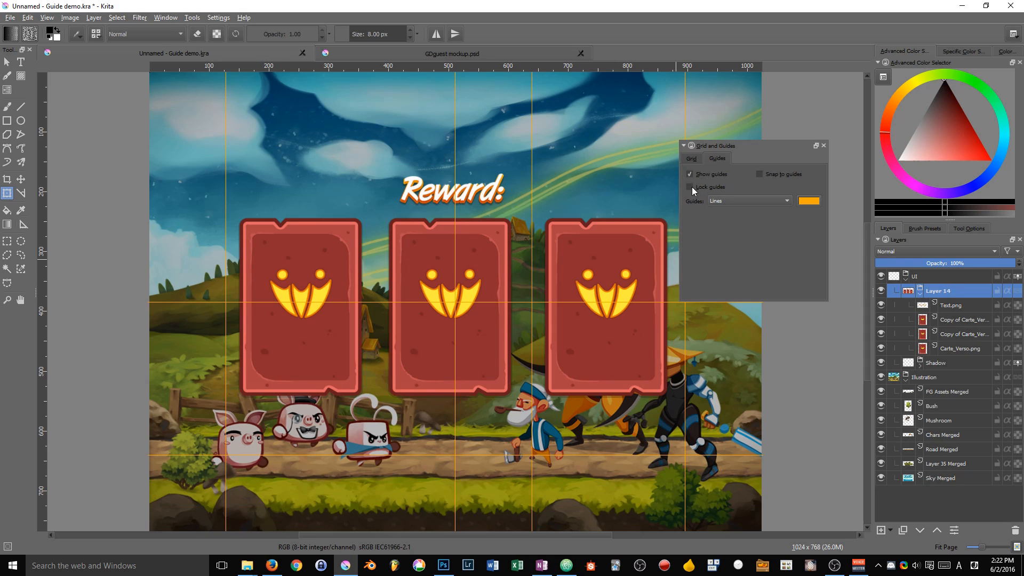
- Tick Lock guides and move the left Carte_Verso card back onto its guides
click(690, 187)
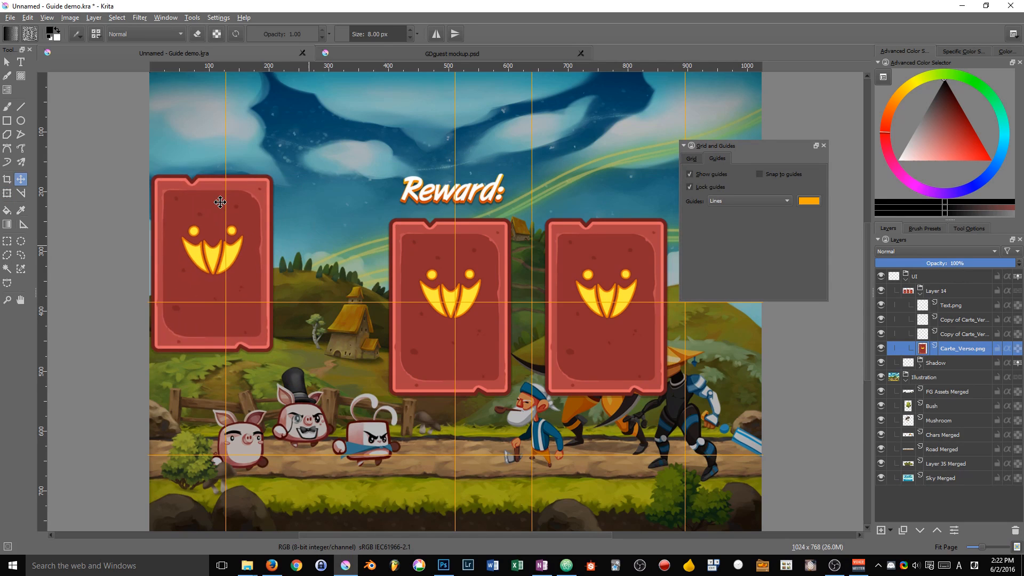
drag(219, 203, 320, 247)
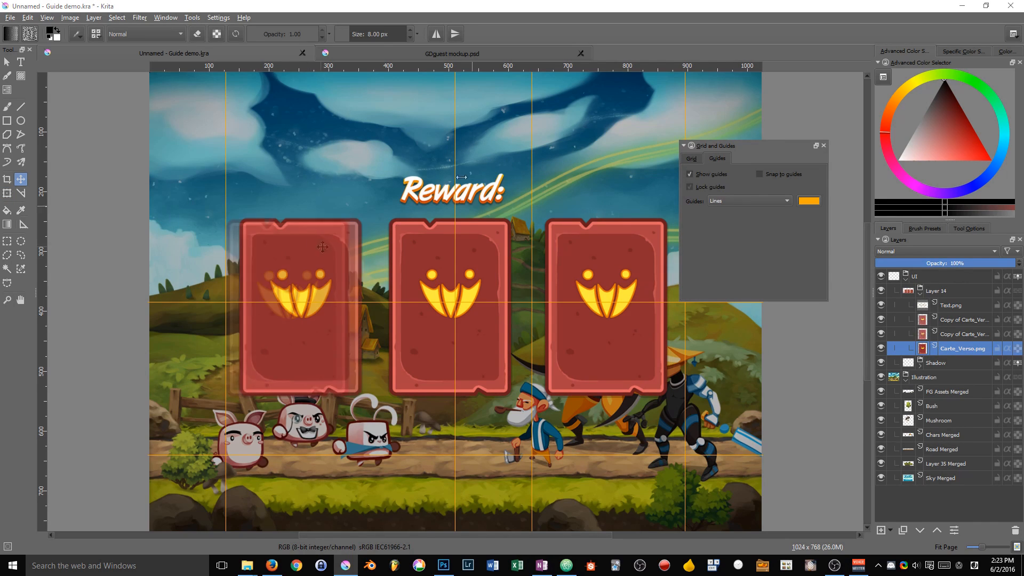